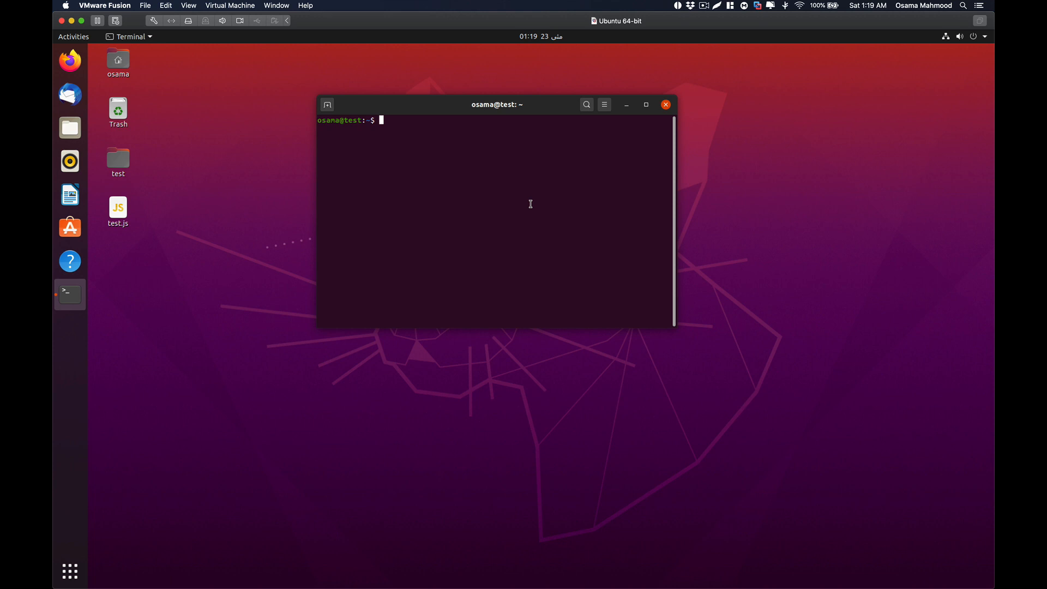
mouse_move(335, 232)
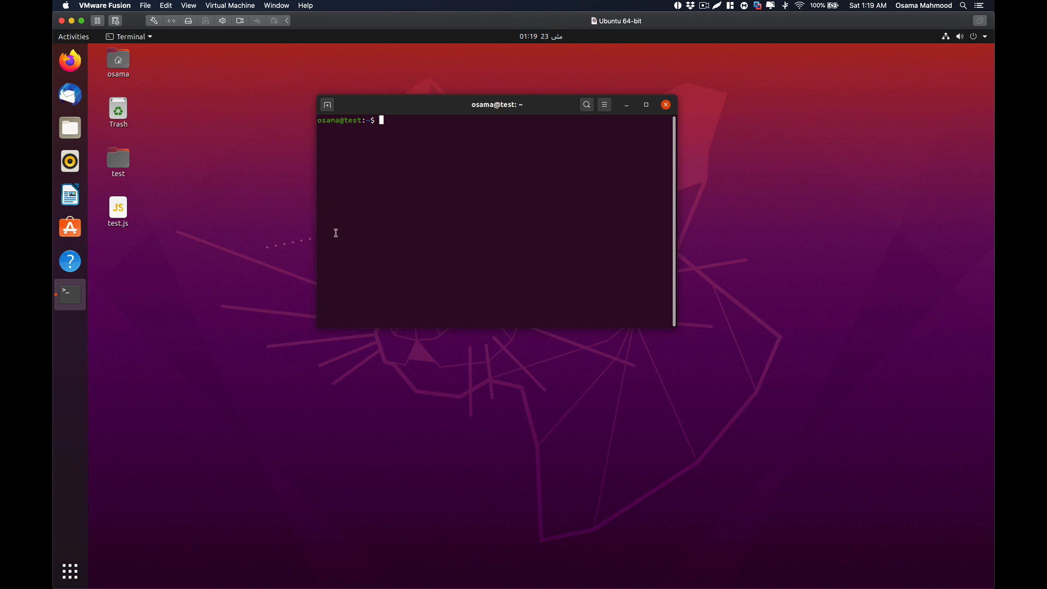
Run 'sudo apt install python3', which reports python3 3.8.2-0ubuntu2 is already newest
text(sudi)
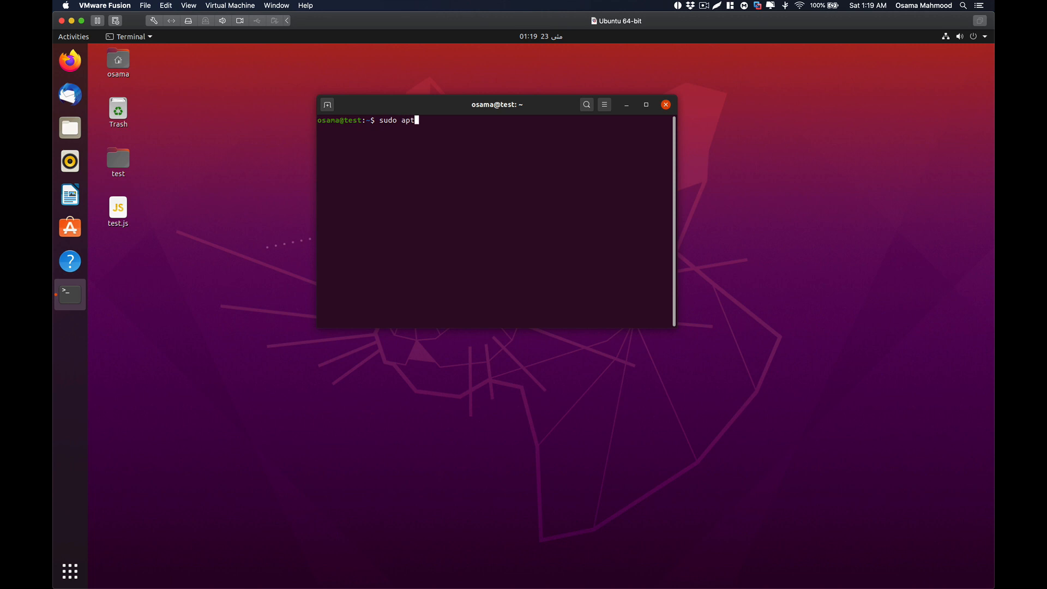
text(install pt)
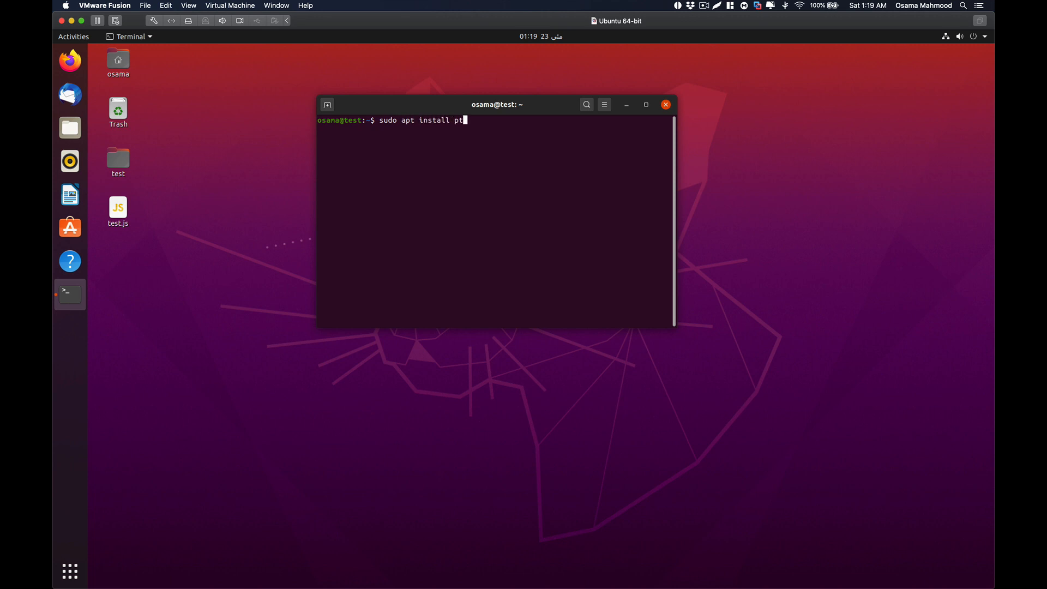
key(Return)
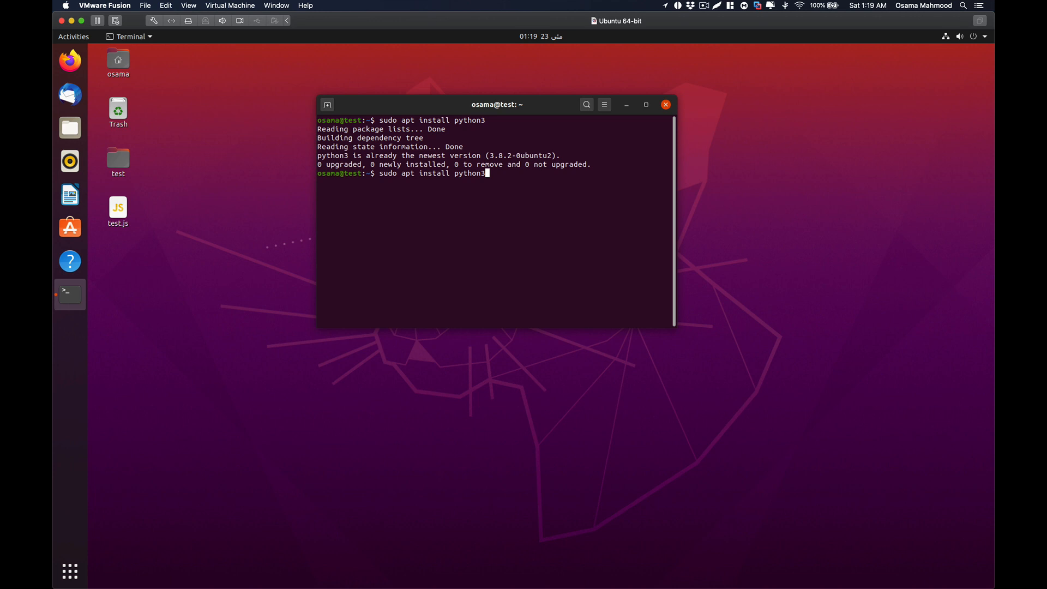
mouse_move(484, 200)
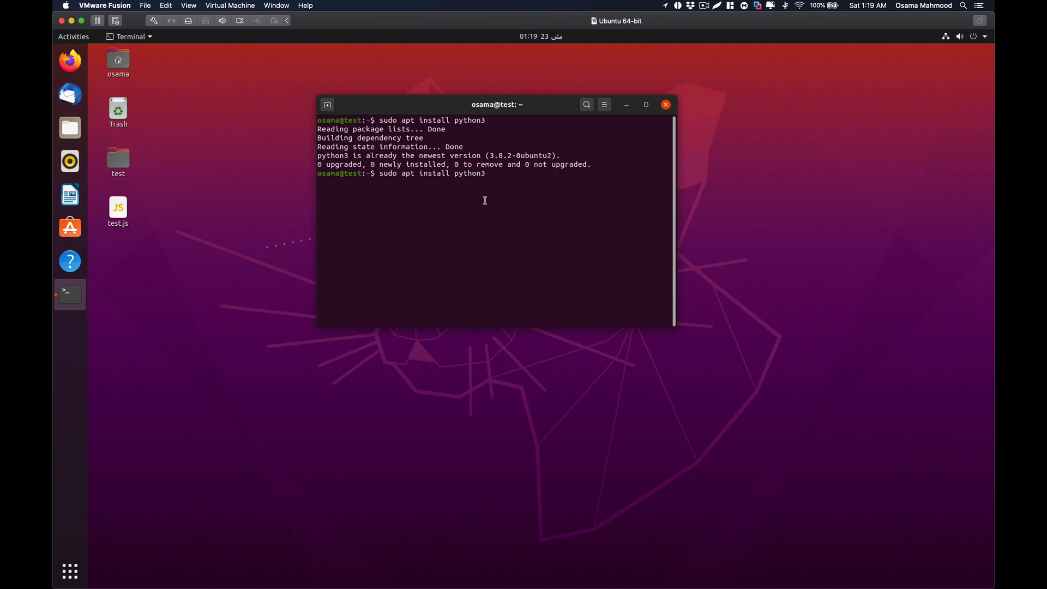
Run 'sudo apt install python3-pip' and answer y to install its dependency packages
text(-)
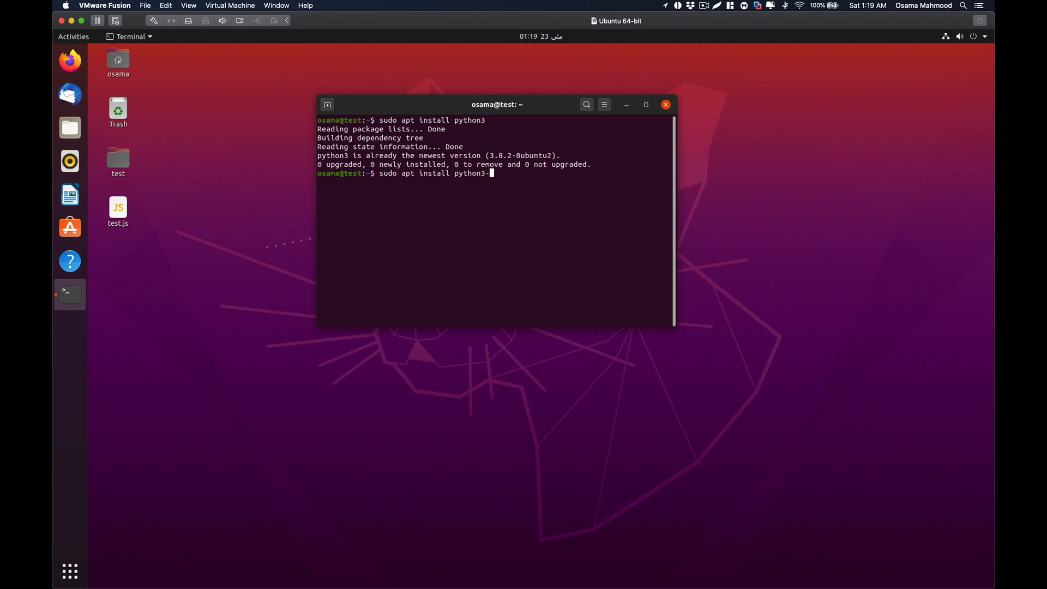
key(Return)
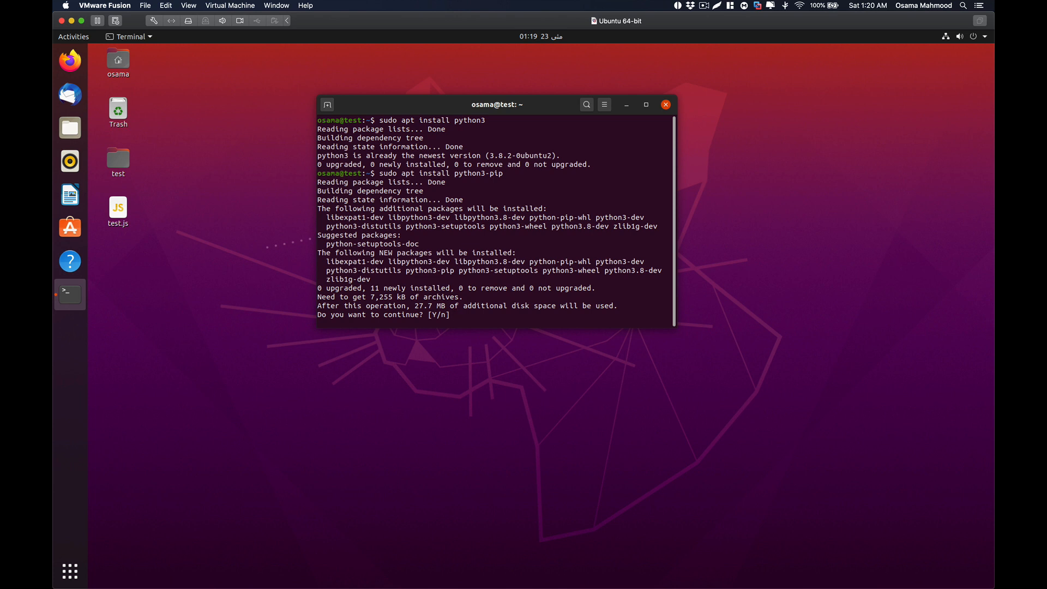
text(y)
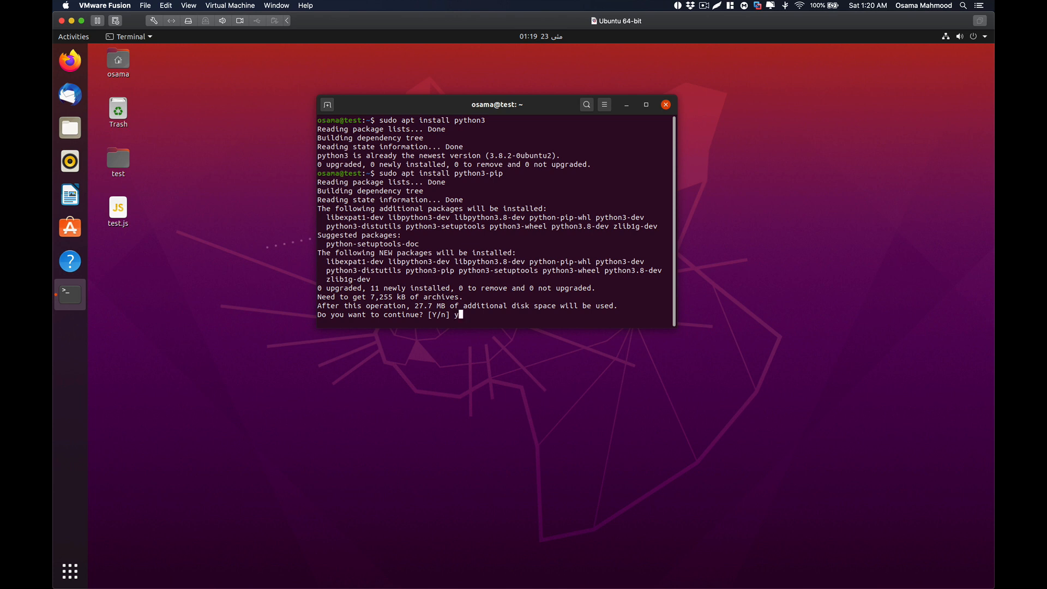
key(Return)
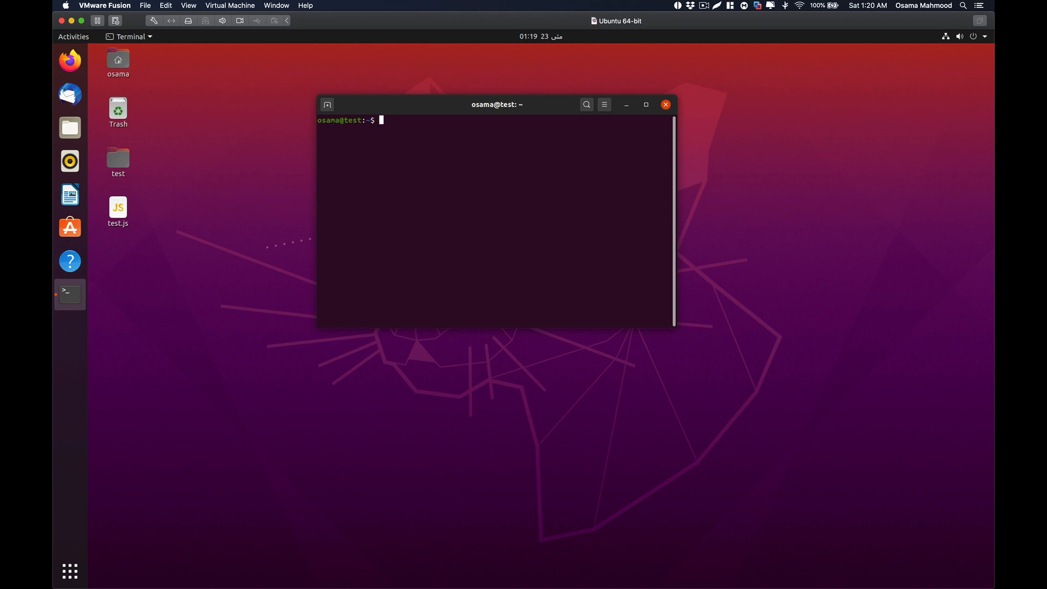
Confirm plain 'pip' is not found while 'pip3' prints its usage and command list
key(Return)
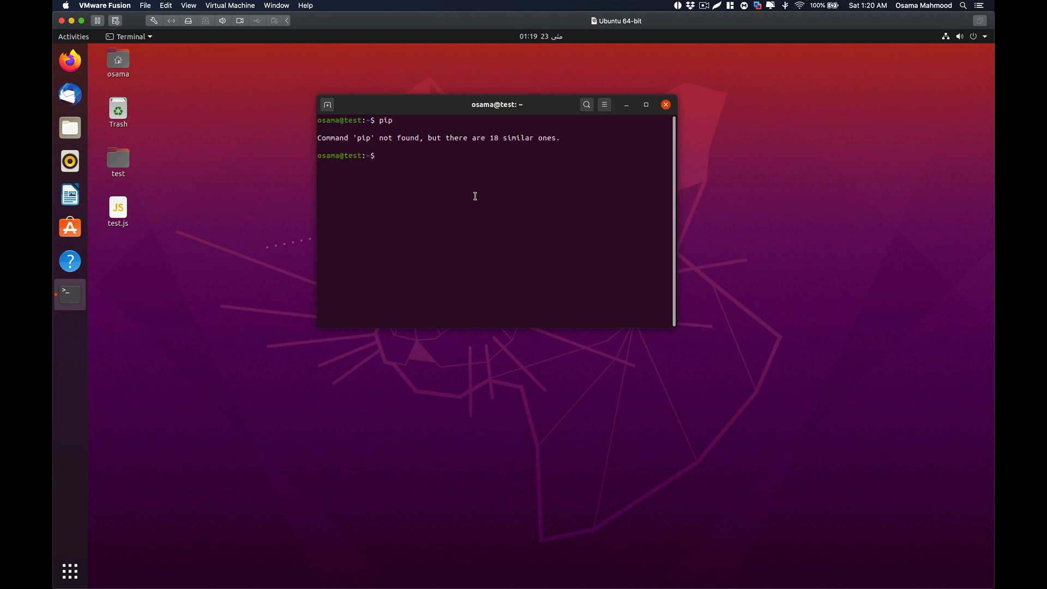
text(clea)
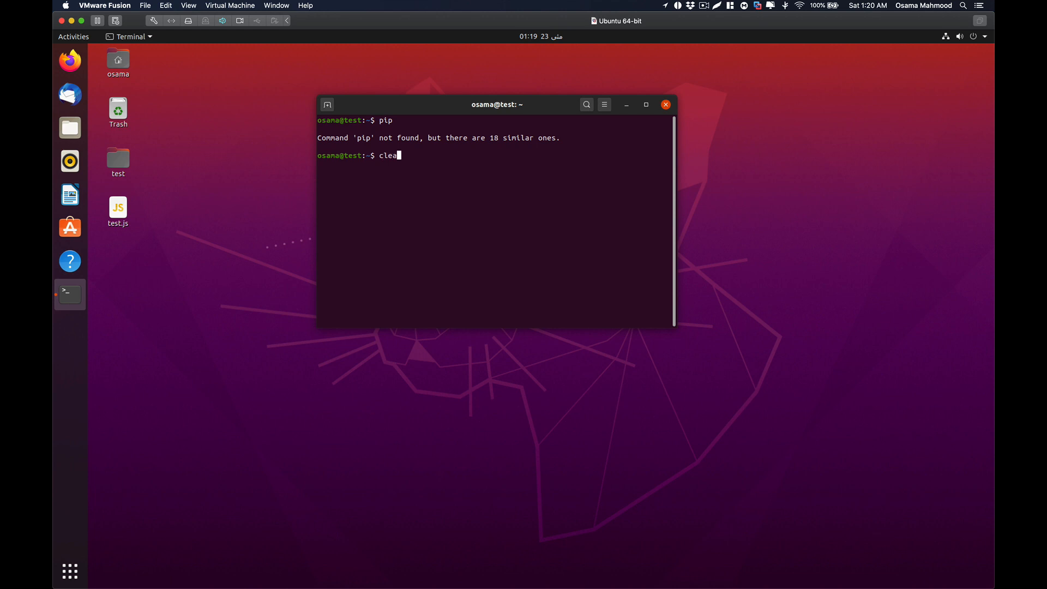
key(Return)
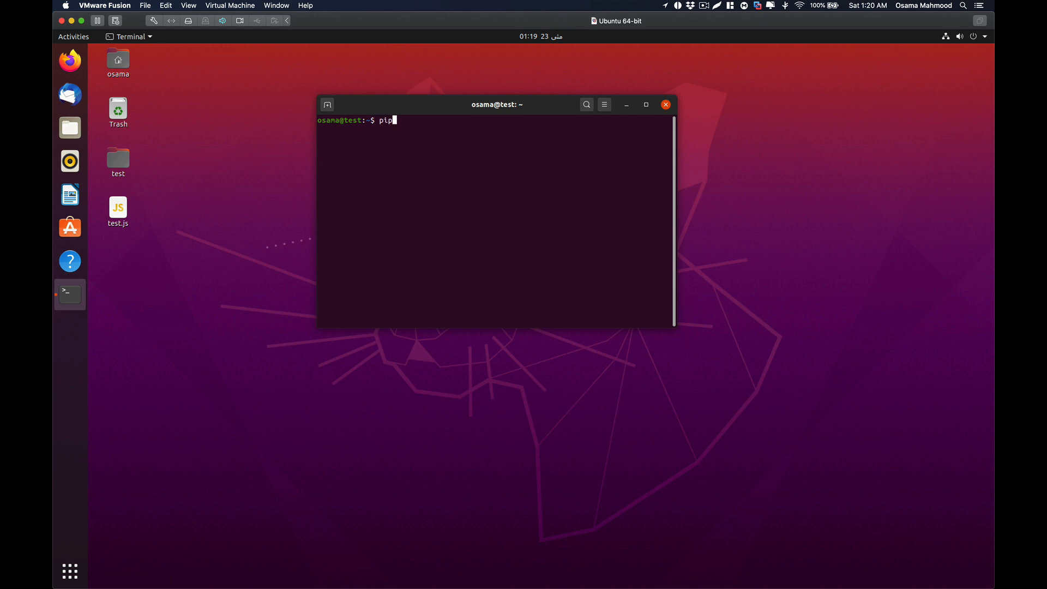
key(Return)
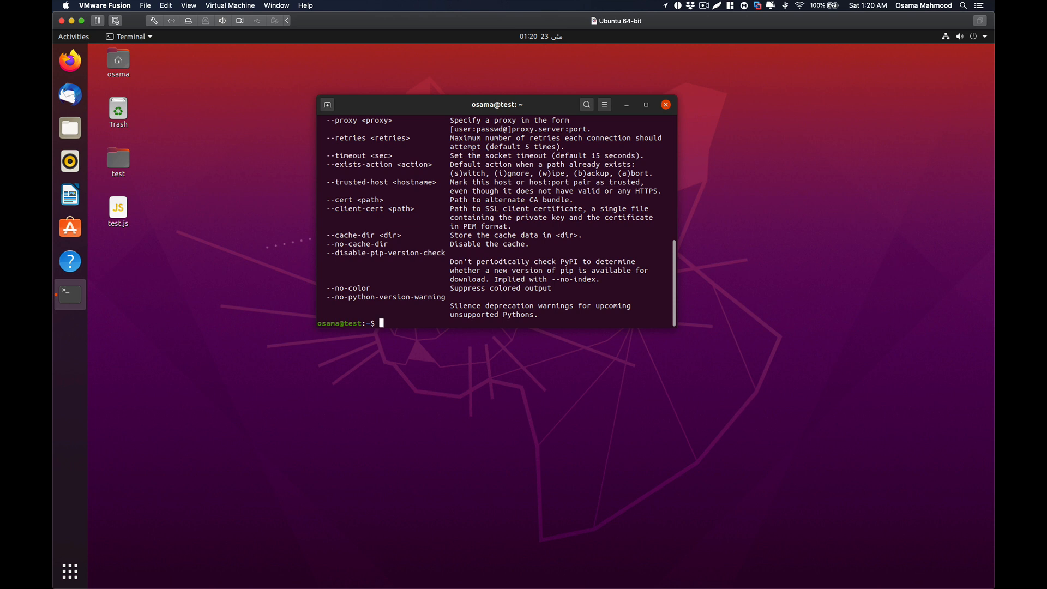
scroll(up, 3)
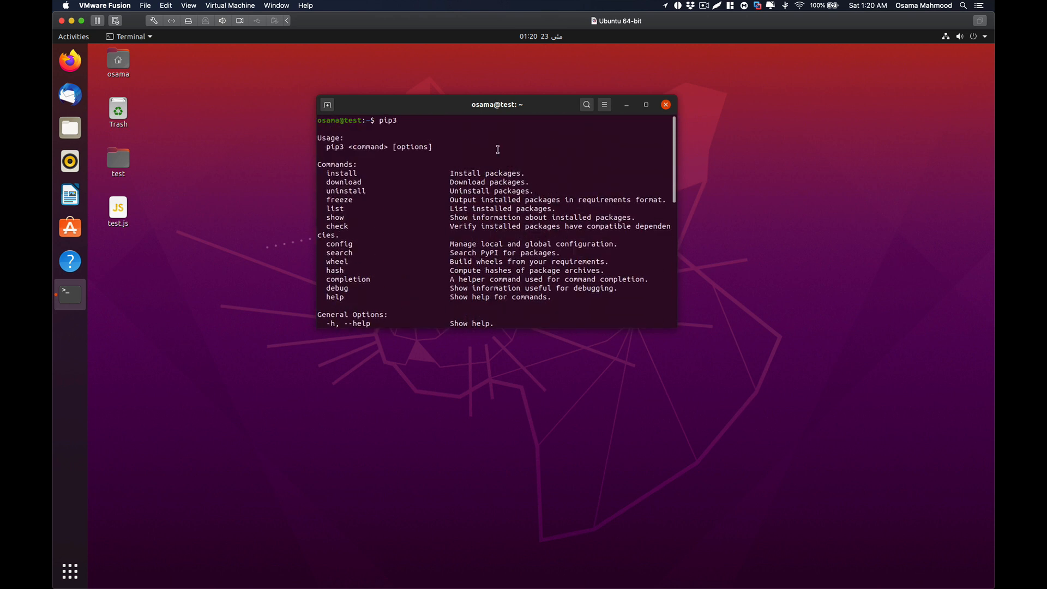
mouse_move(512, 166)
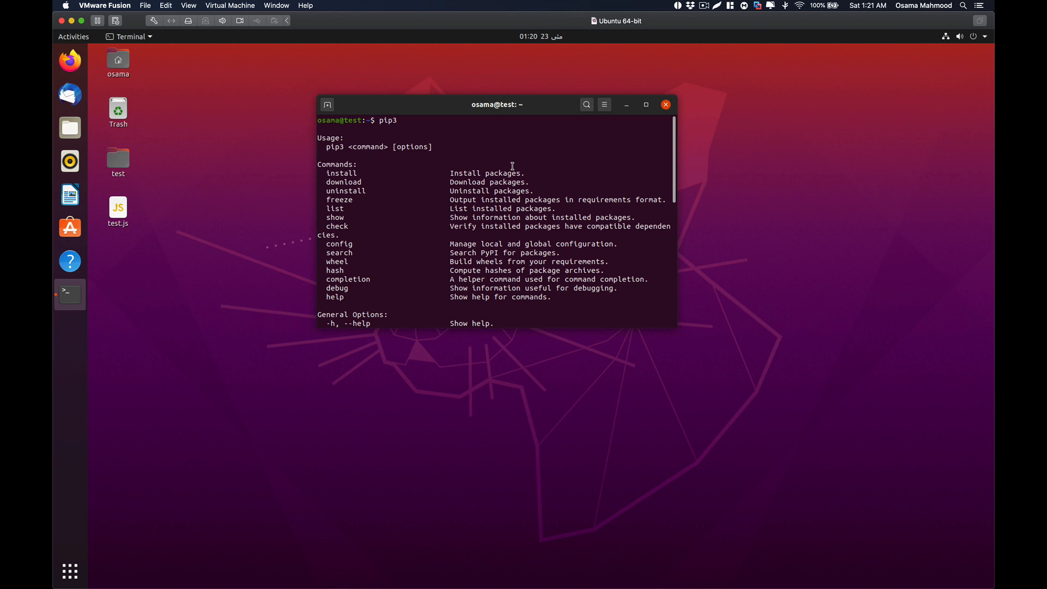
Run 'pip3 install requests', reporting requests 2.22.0 already satisfied in dist-packages
text(pip3 ins)
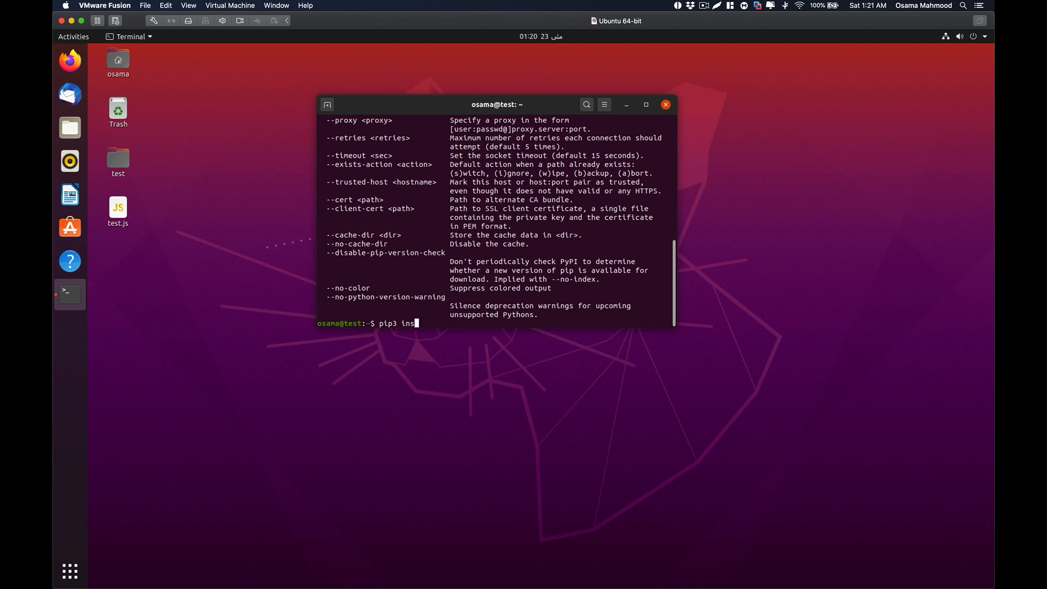
text(tall reques)
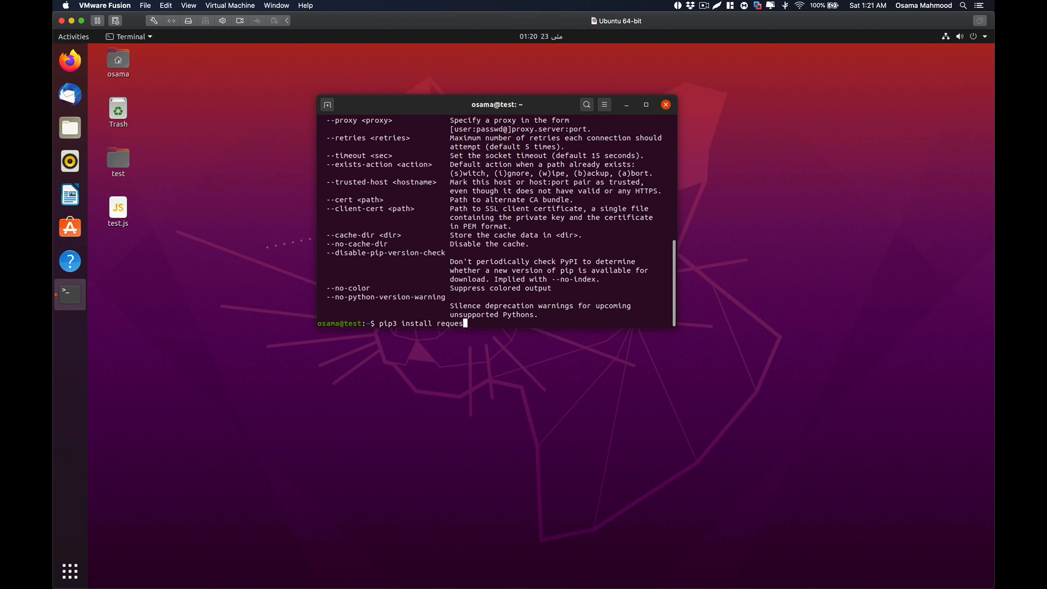
text(ts)
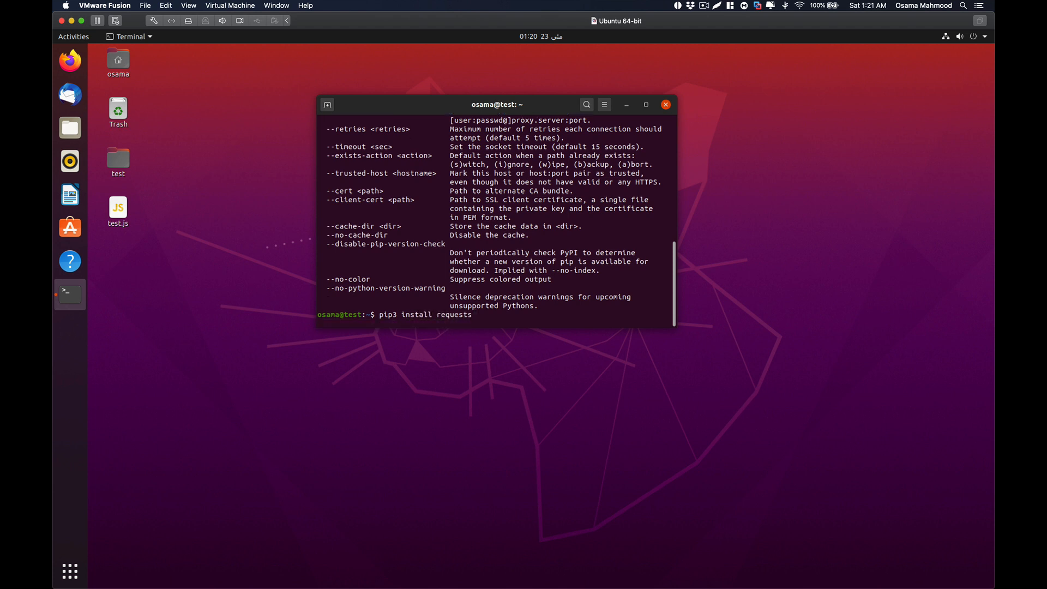
key(Return)
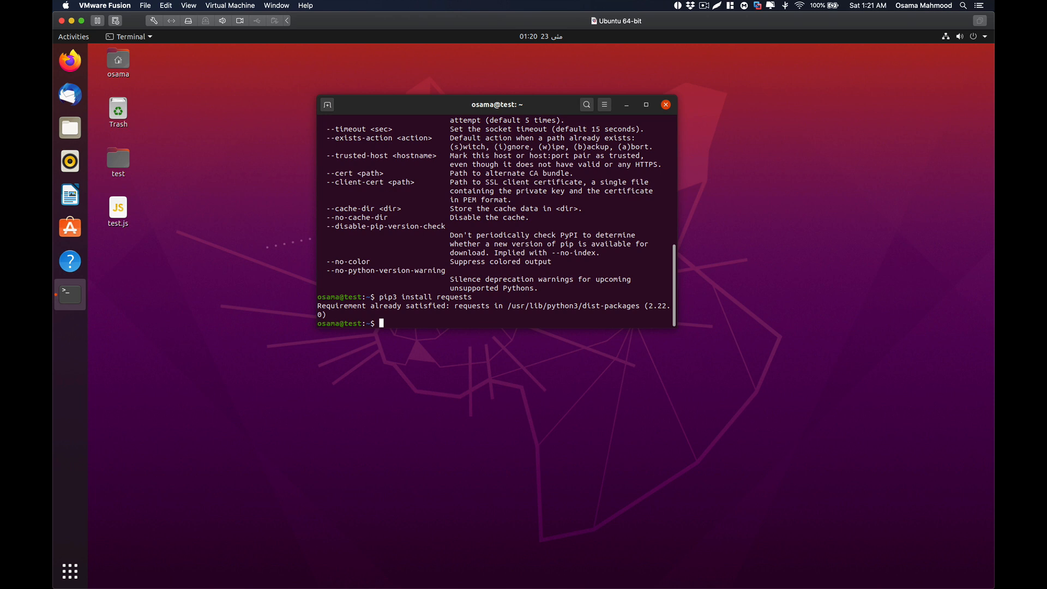
mouse_move(631, 42)
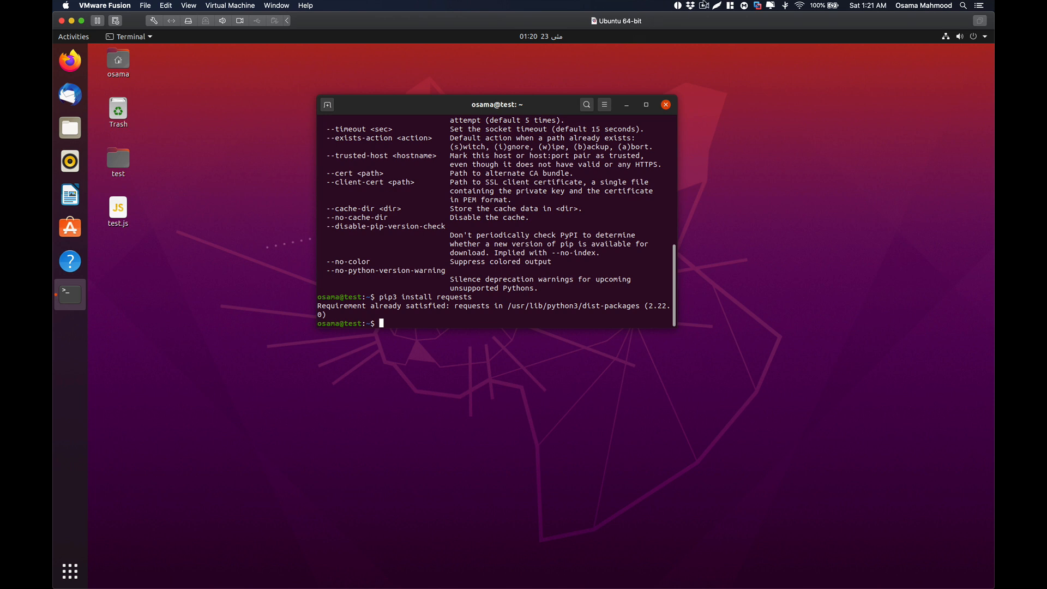
click(704, 5)
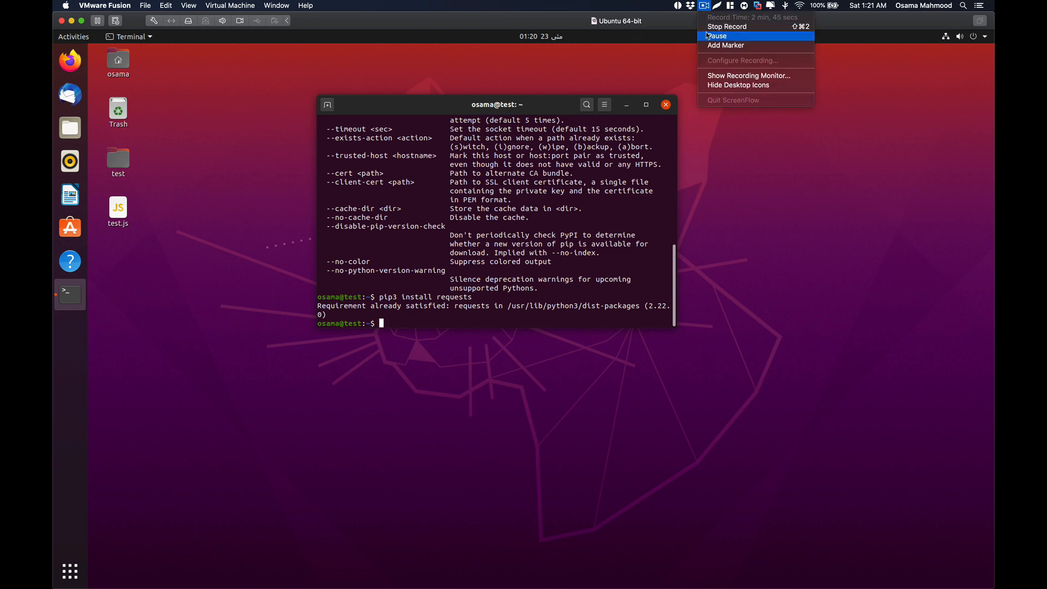